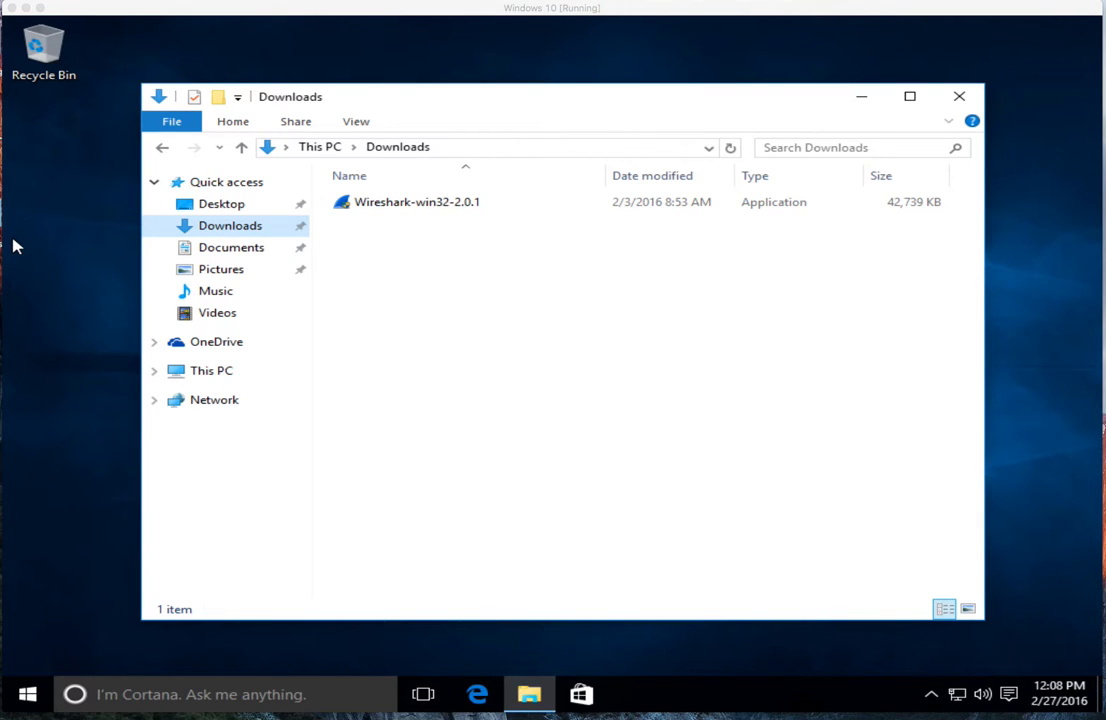
Step: Run the Wireshark-win32-2.0.1 installer from Downloads, raising the Windows permission prompt
click(416, 202)
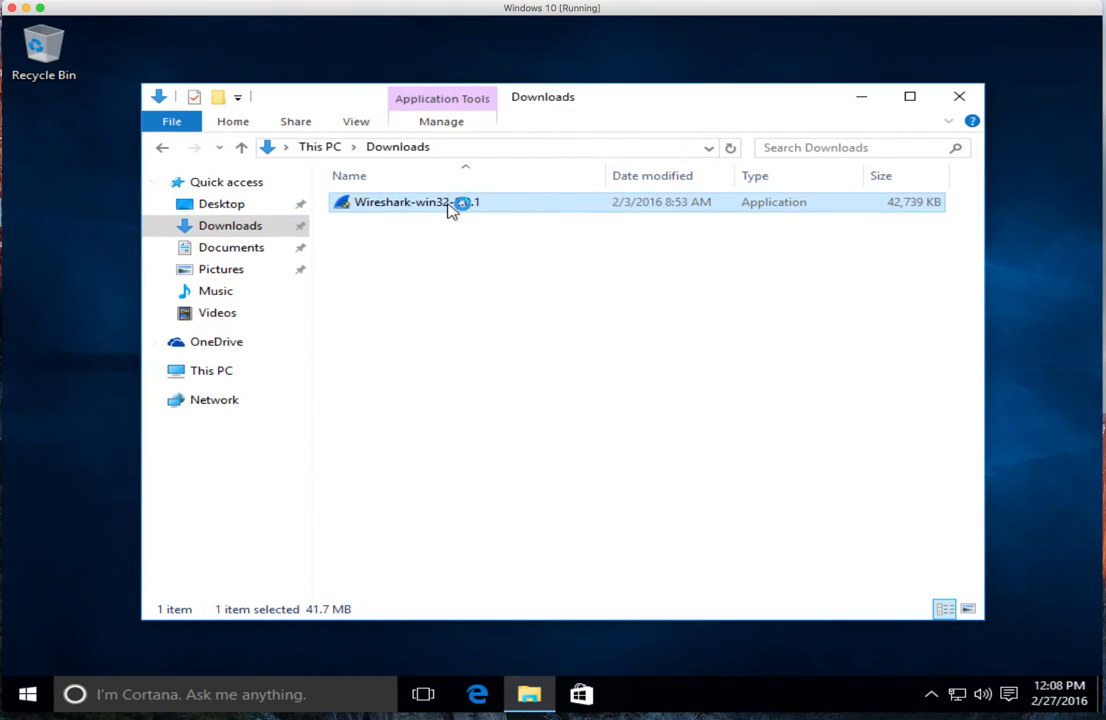
double_click(416, 200)
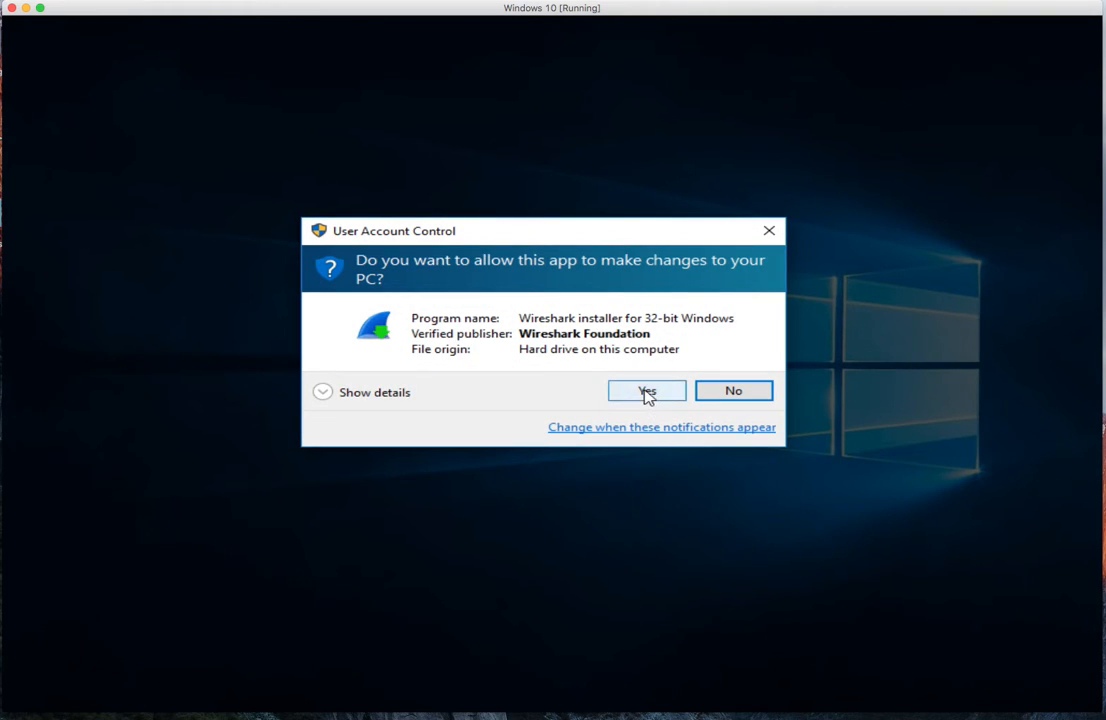
Step: Allow the installer to make changes and accept the default components and install folder
click(646, 390)
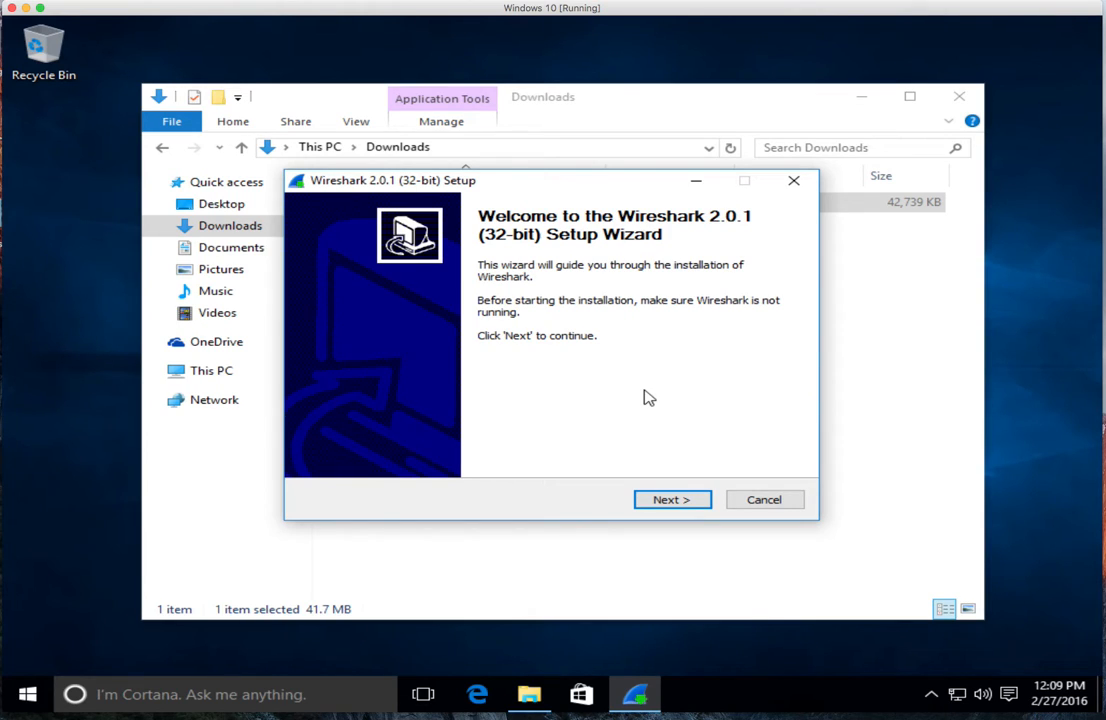
mouse_move(644, 476)
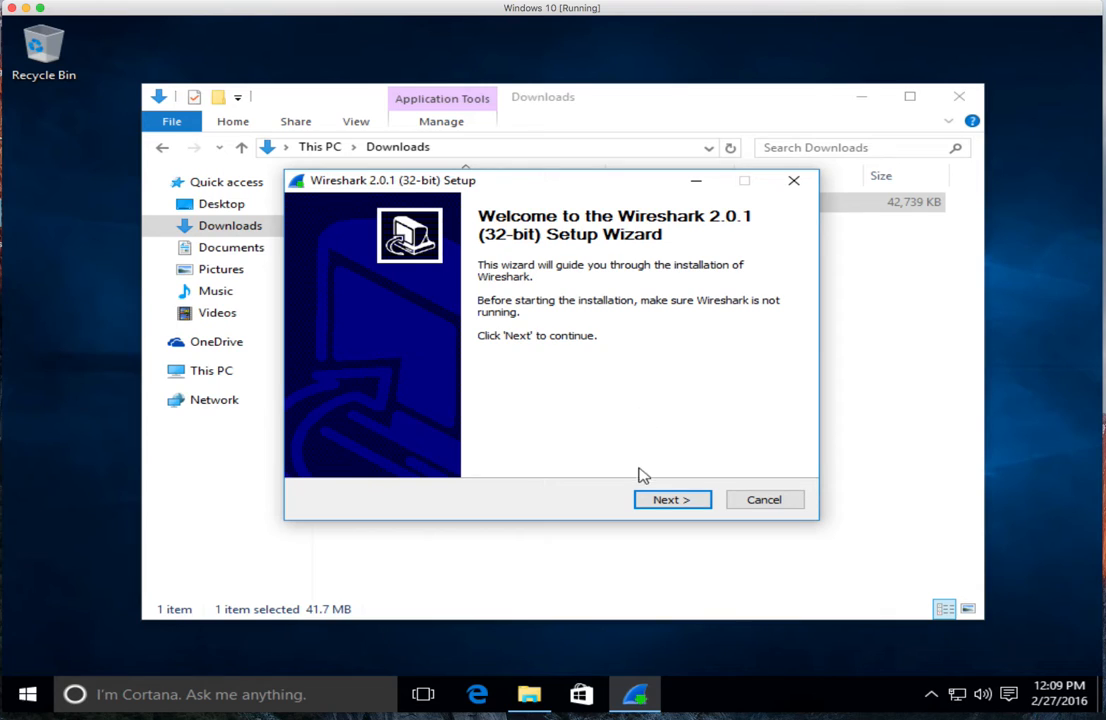
click(672, 500)
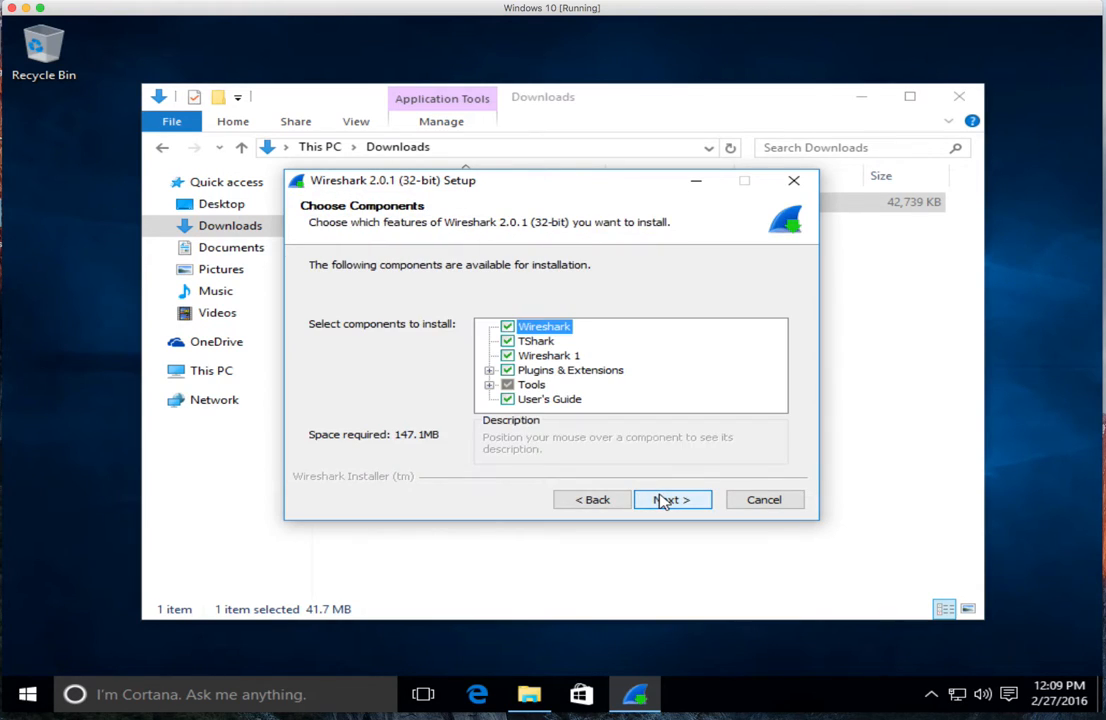
click(672, 500)
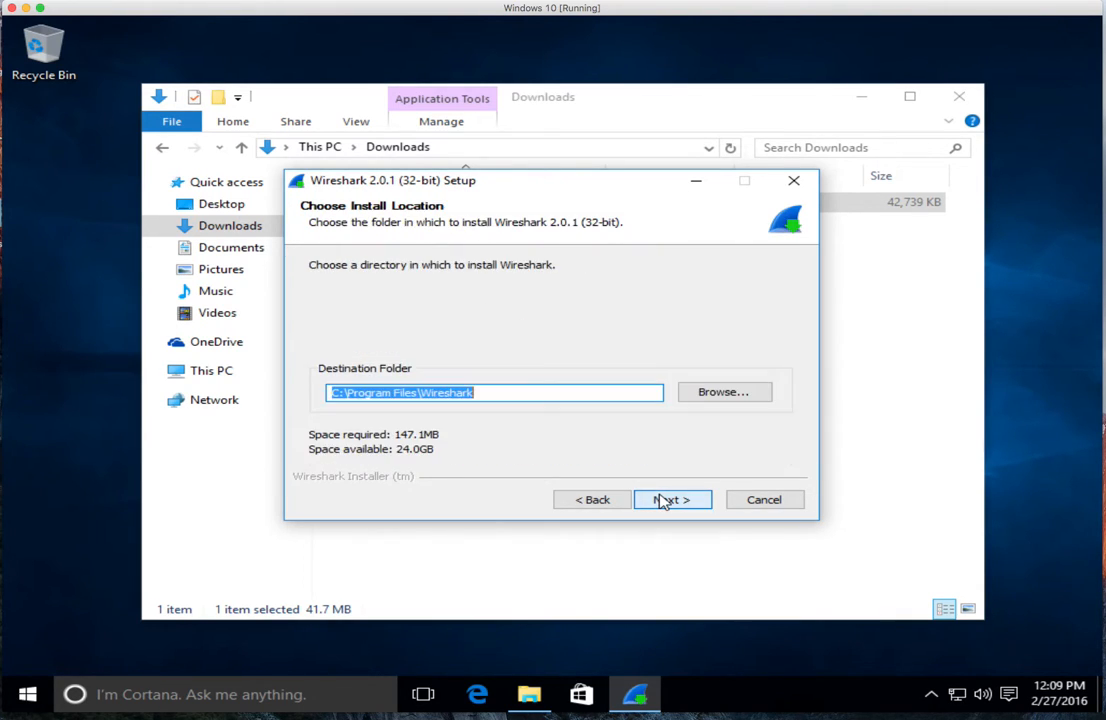
click(672, 500)
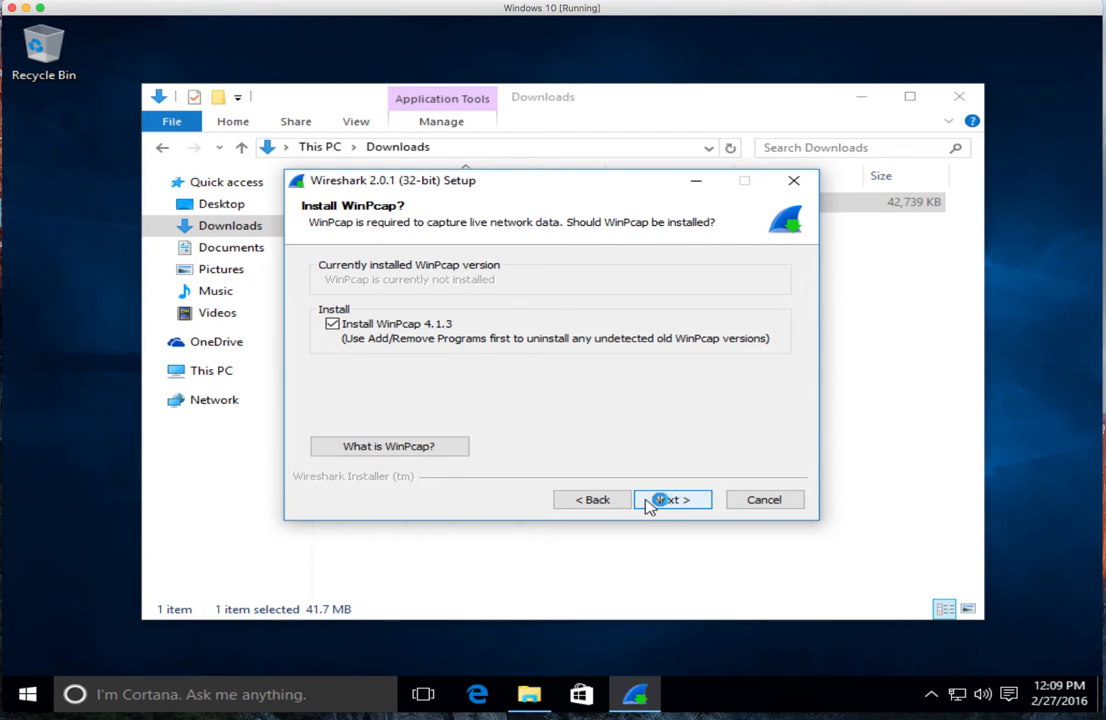
Step: Add a Wireshark desktop icon, keep Install WinPcap, and advance to the USBPcap page
click(672, 500)
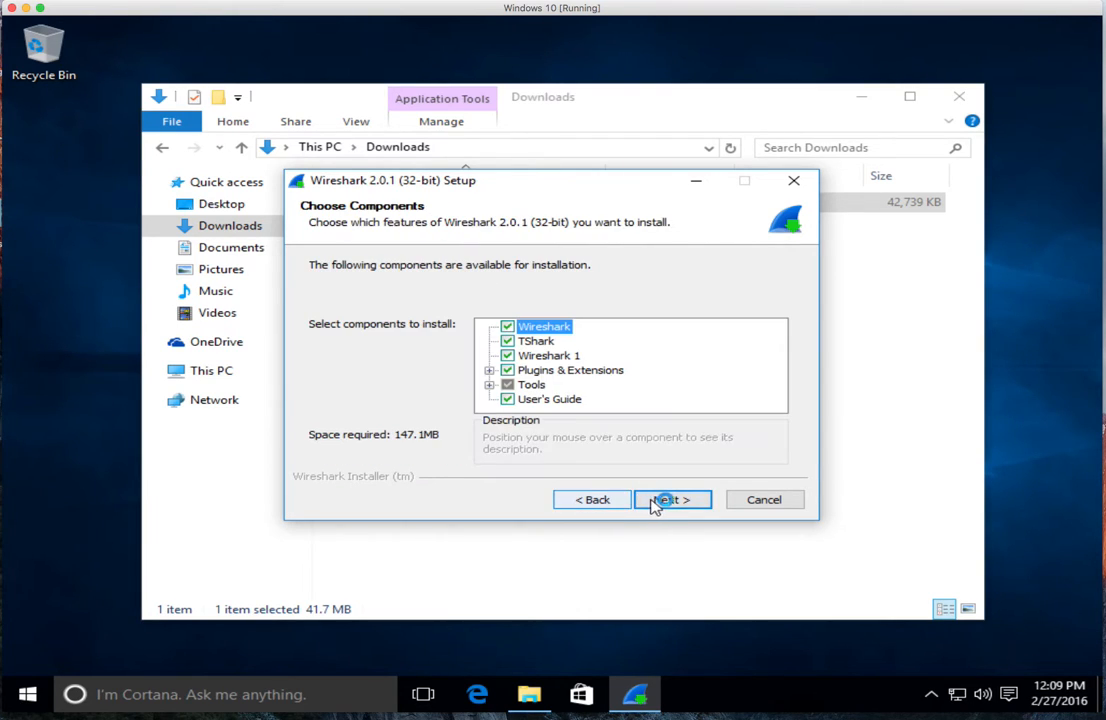
click(672, 500)
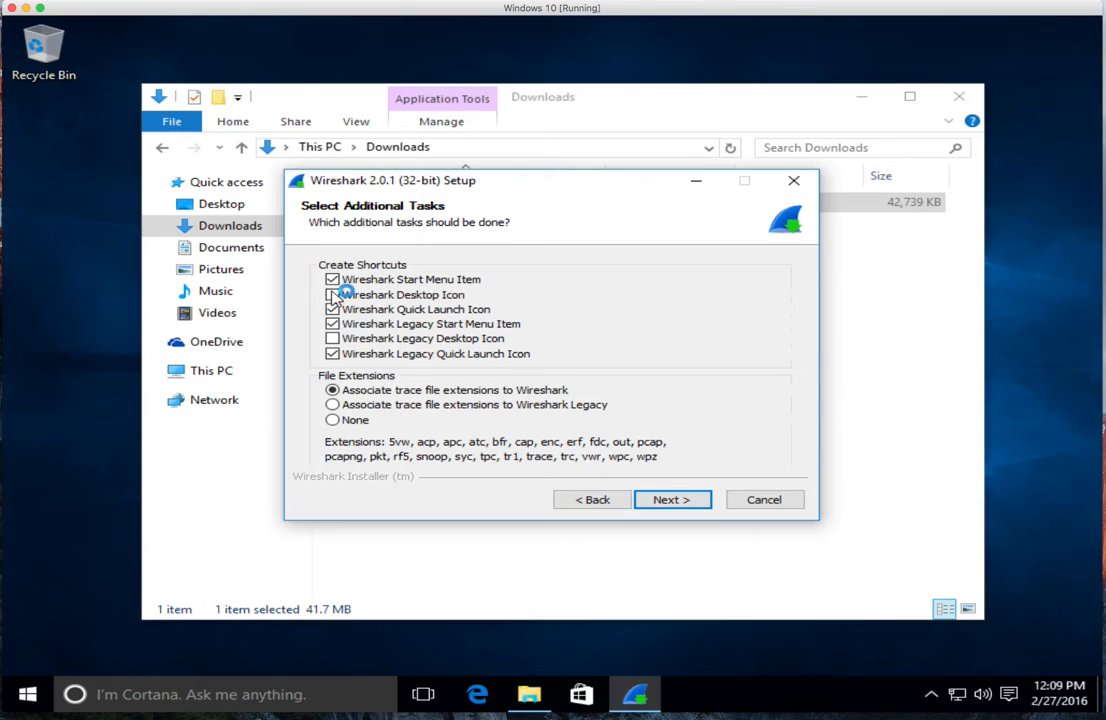
click(672, 500)
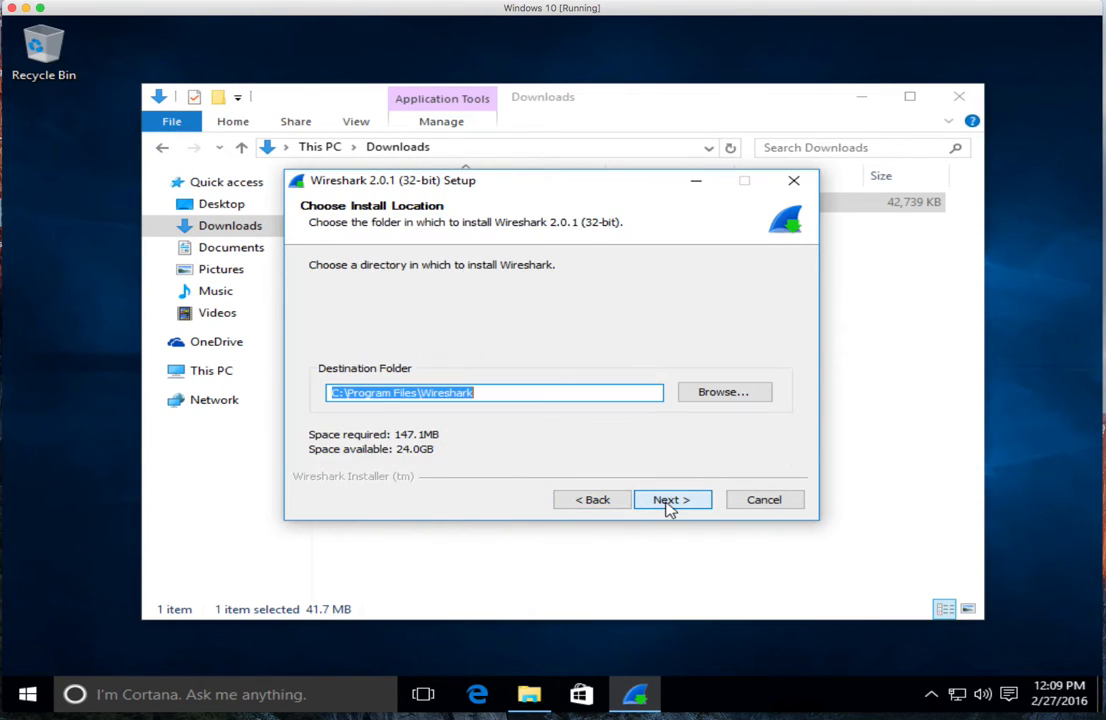
click(672, 500)
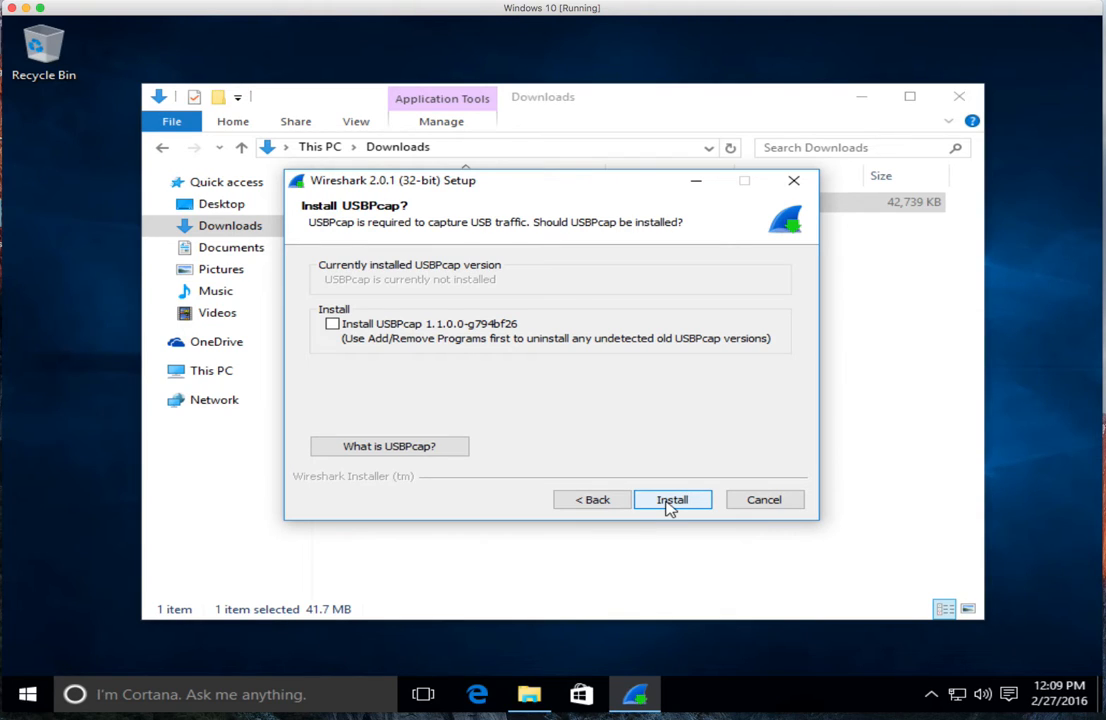
Step: Install without USBPcap and proceed through WinPcap 4.1.3 Setup to its Completing page
click(672, 500)
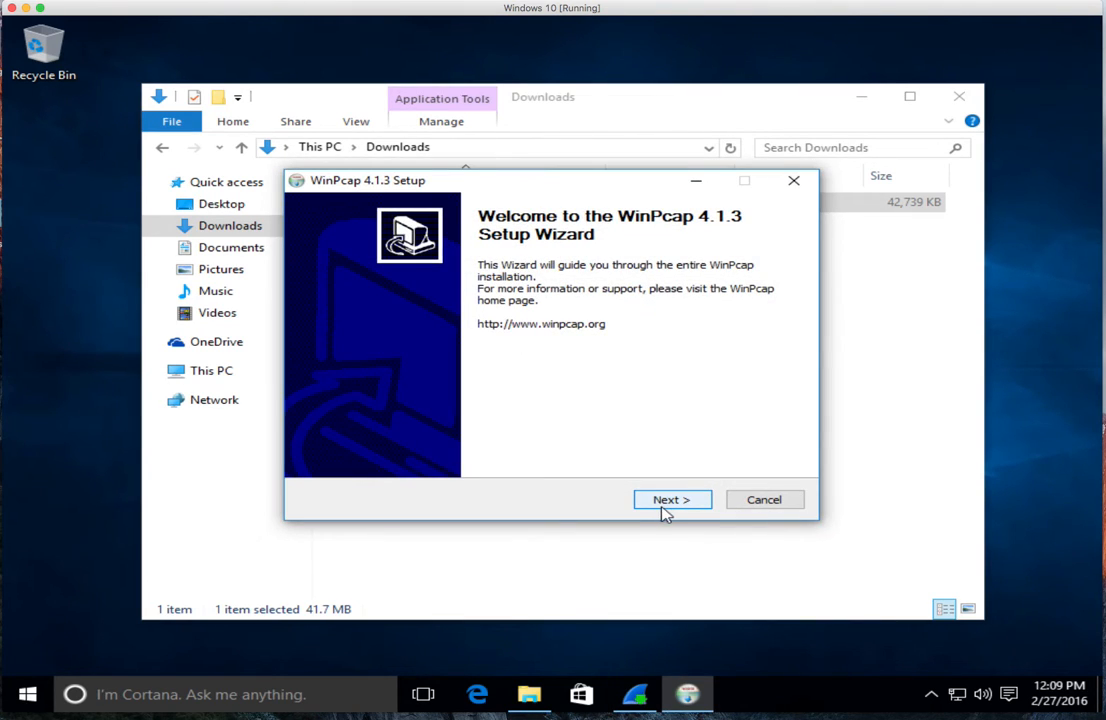
click(672, 500)
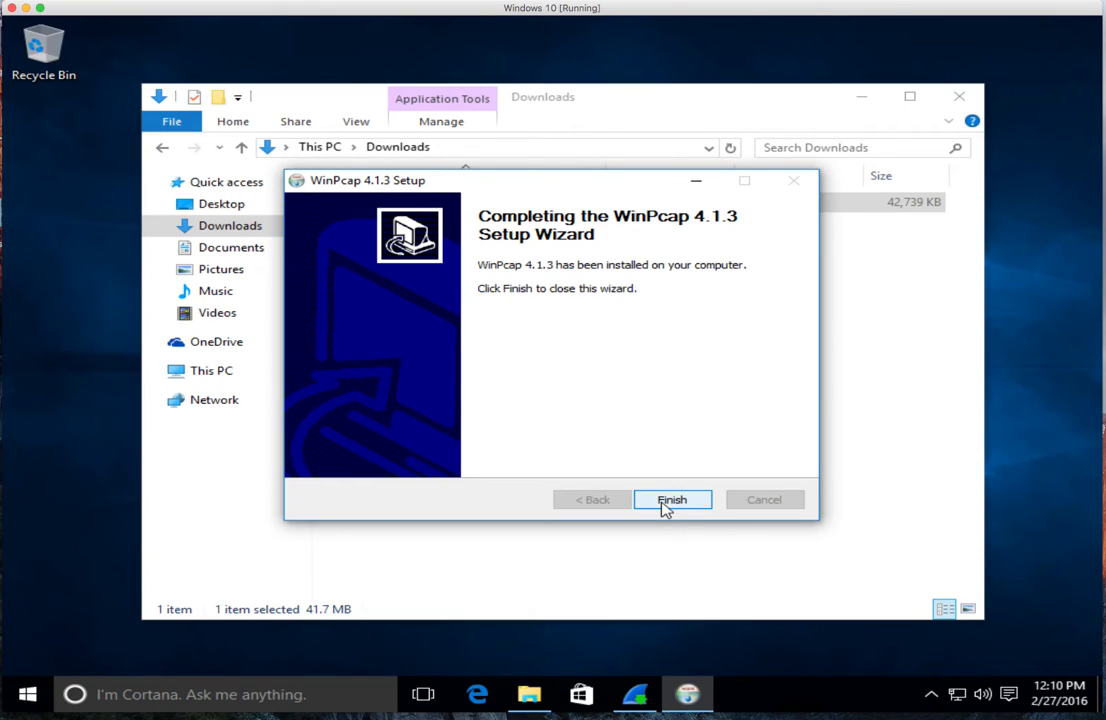
Step: Finish WinPcap setup, then complete and close the Wireshark installer without running Wireshark
click(672, 500)
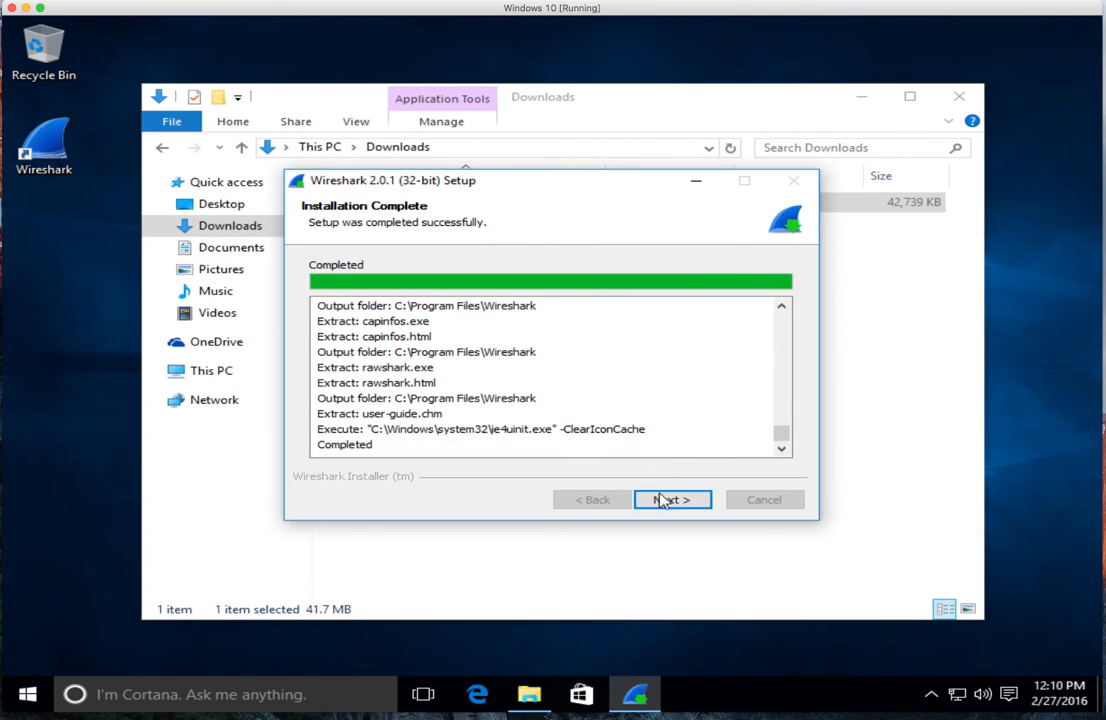
click(672, 500)
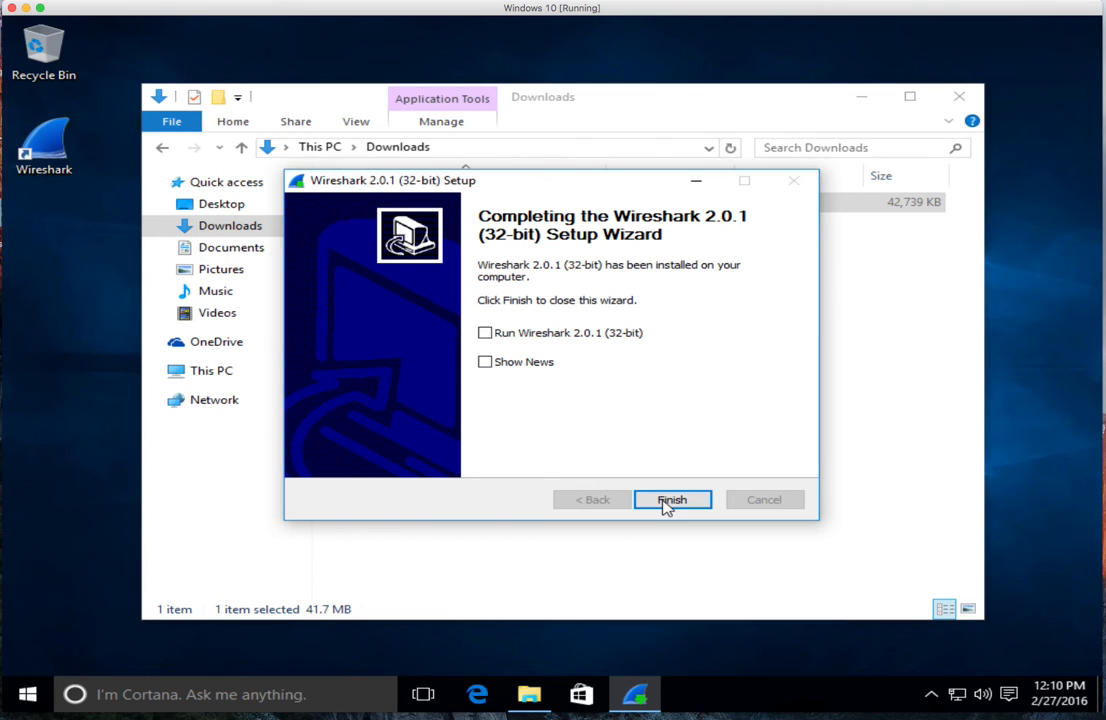
click(672, 500)
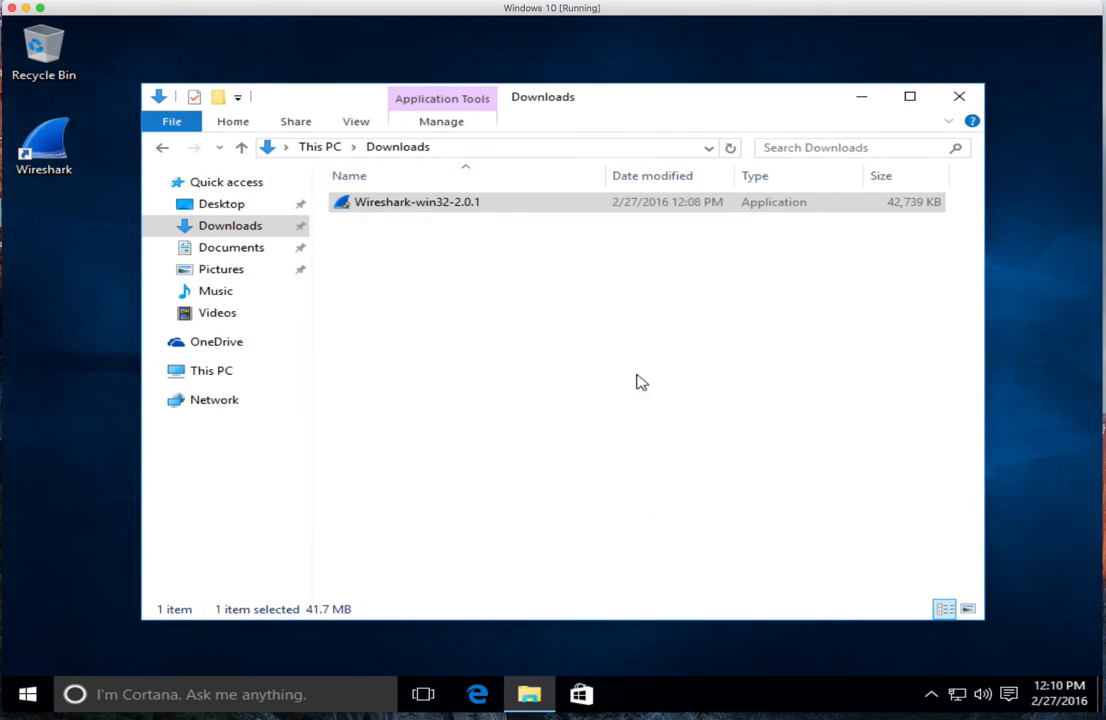
Step: Close the Downloads window and start Wireshark from its new desktop shortcut
click(956, 96)
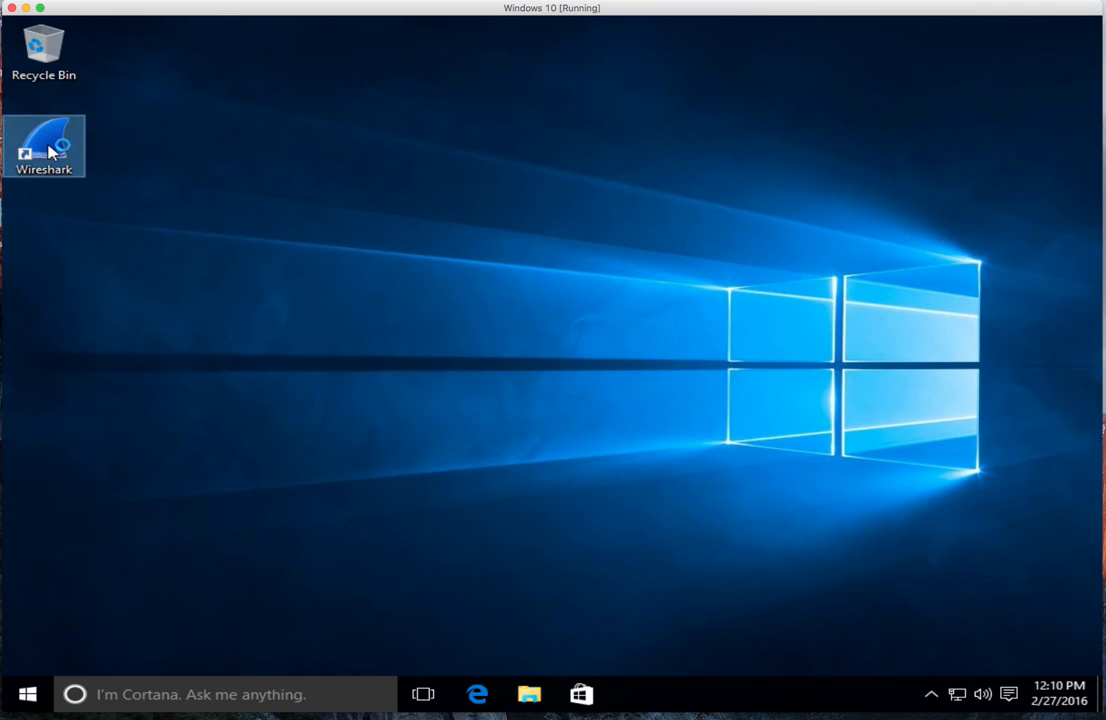
double_click(44, 146)
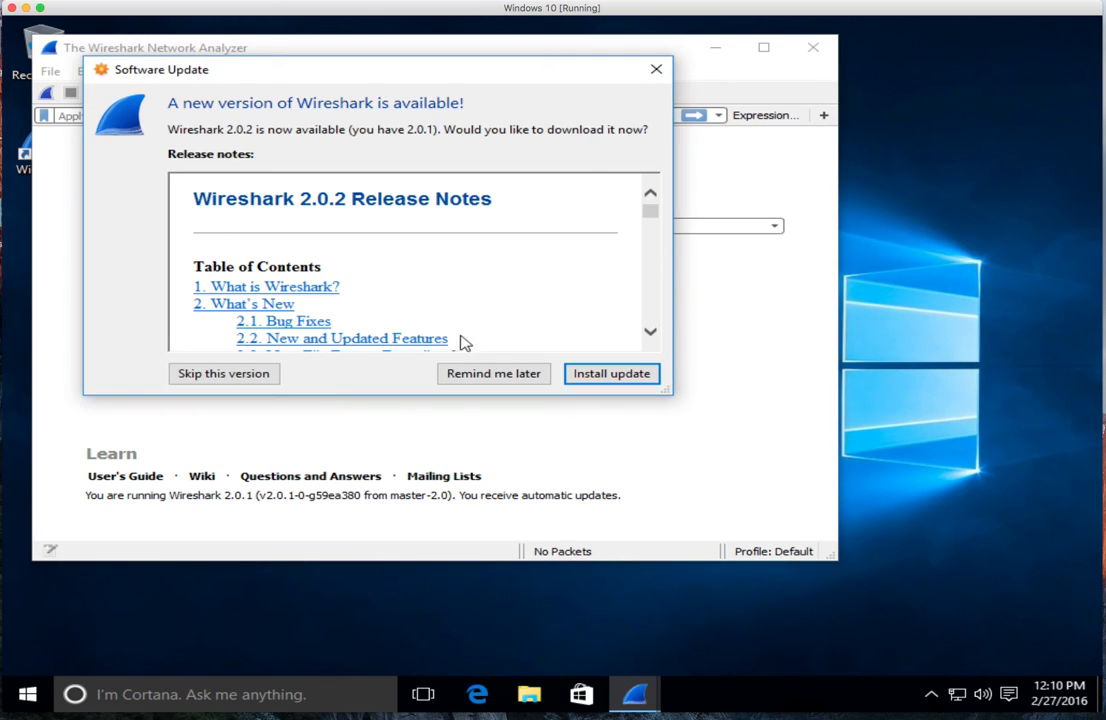
Step: Choose Remind me later on the 2.0.2 update notice, leaving the Wireshark 2.0.1 welcome screen
click(492, 374)
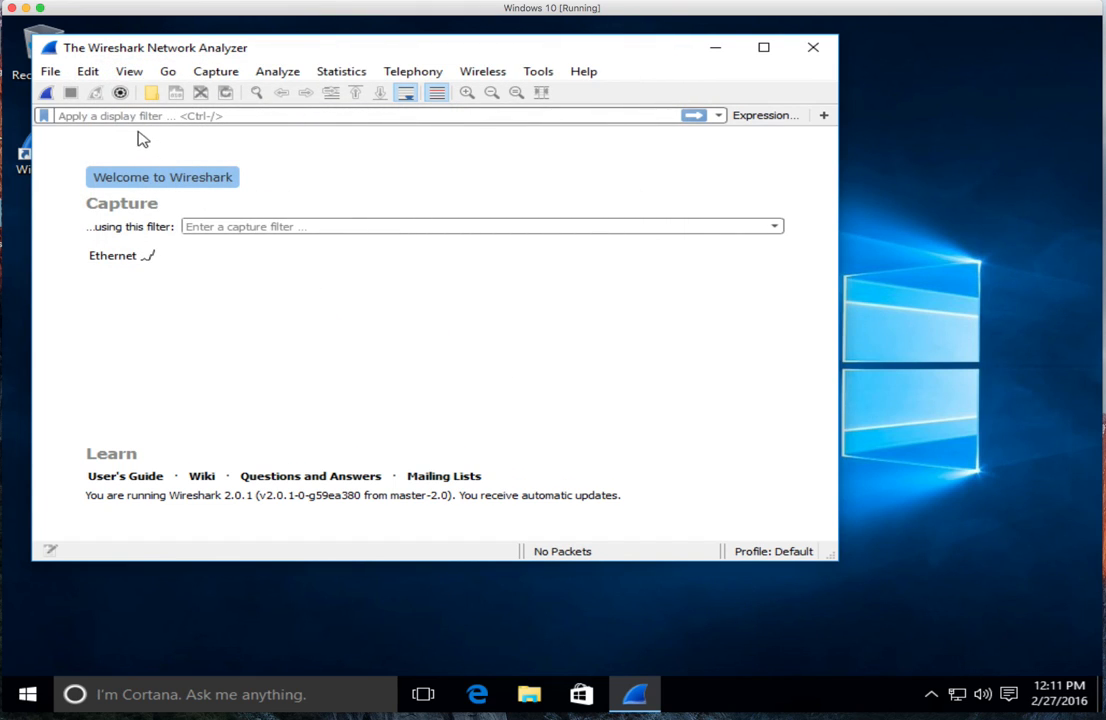
mouse_move(46, 92)
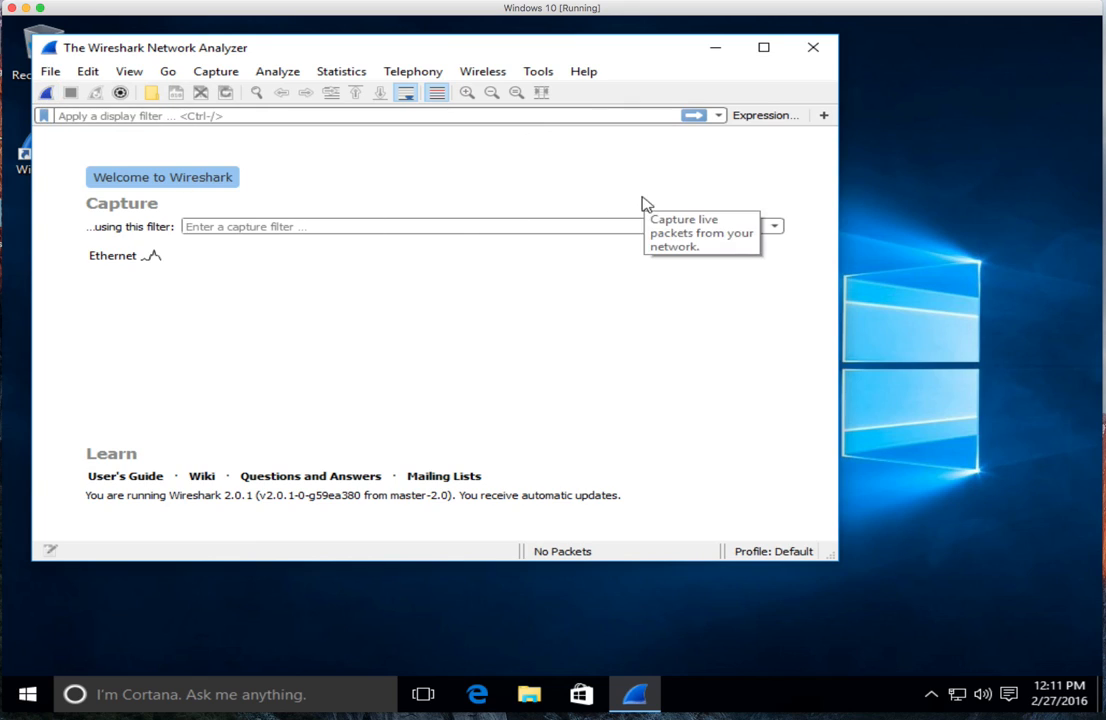
mouse_move(1092, 124)
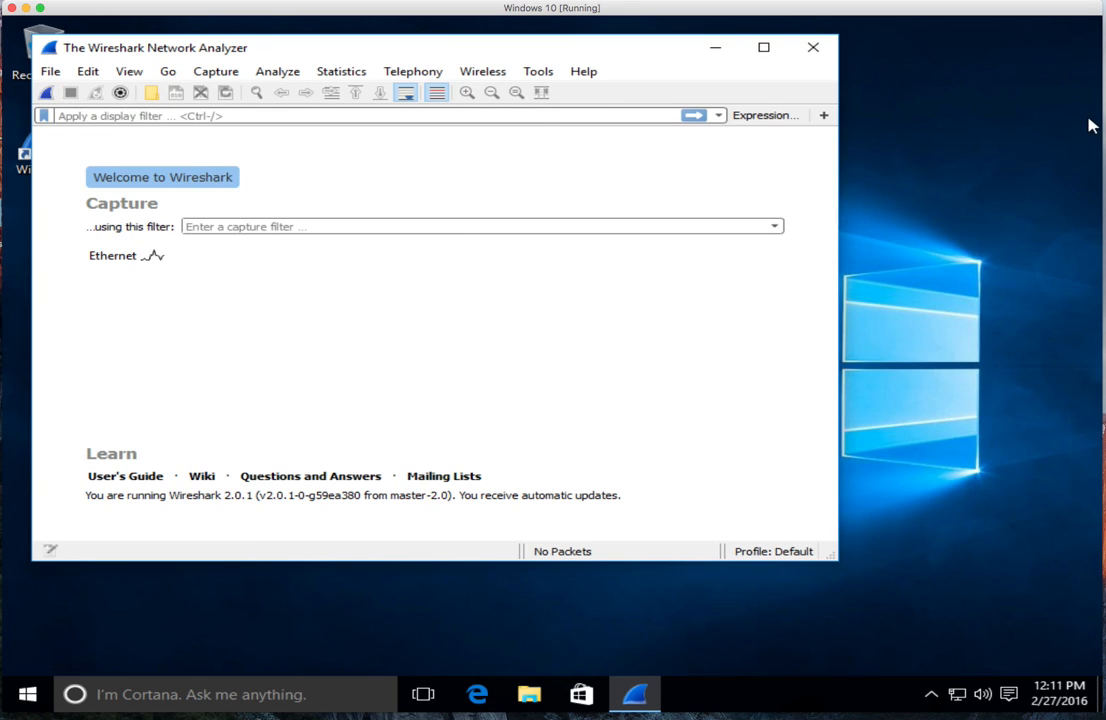